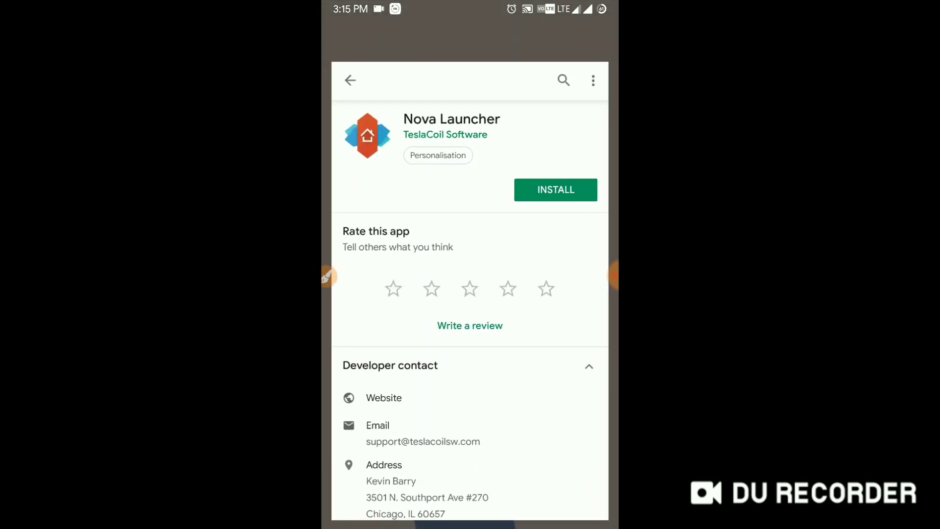
Step: Leave the Play Store listing and open the file manager's Blackmart download folder
scroll(down, 3)
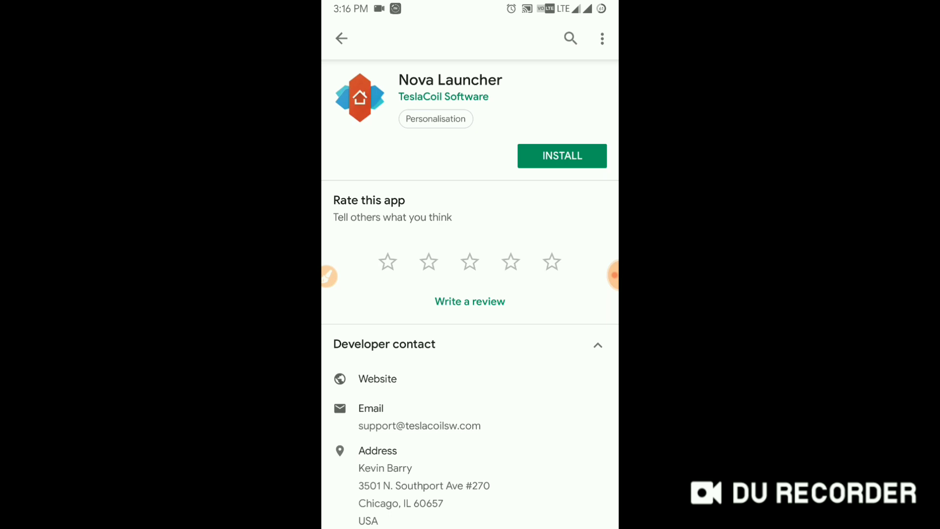
scroll(down, 3)
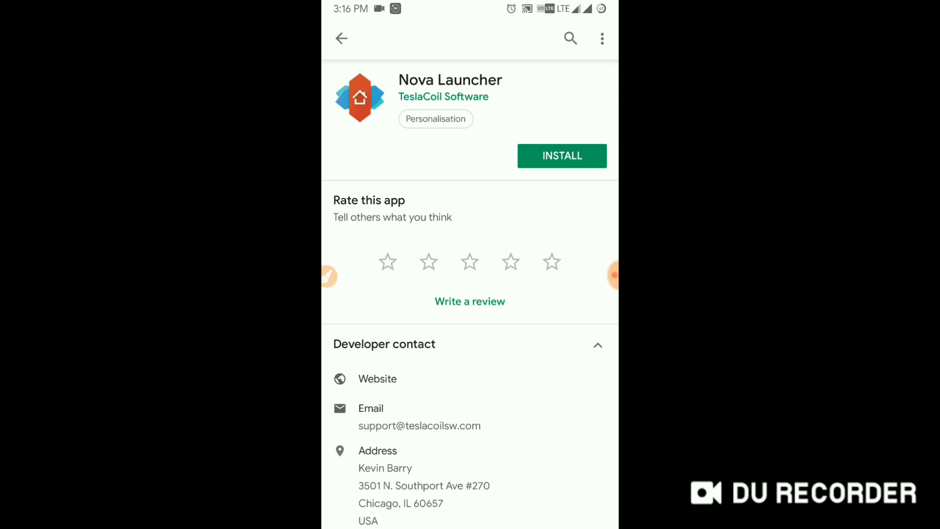
click(562, 156)
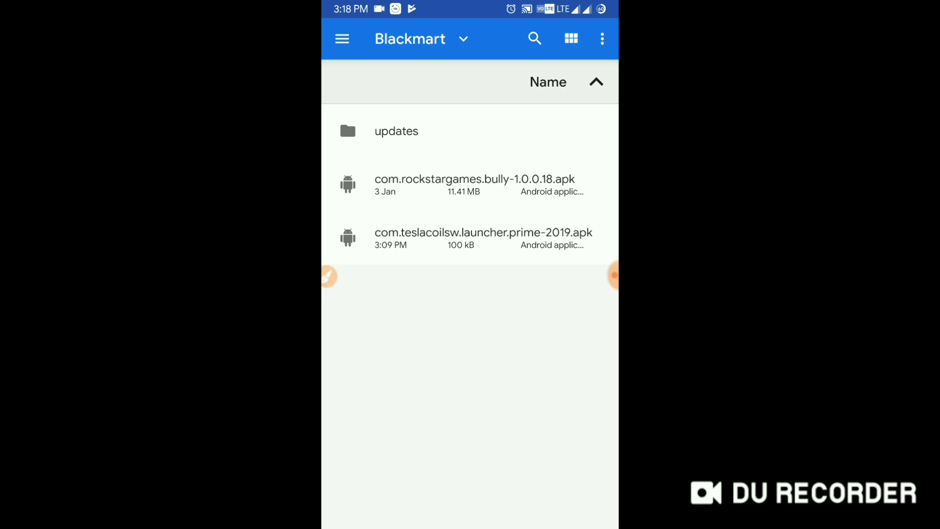
Step: Install the Nova Launcher Prime apk, accepting the unknown-app risk warning, and finish with Done
click(481, 237)
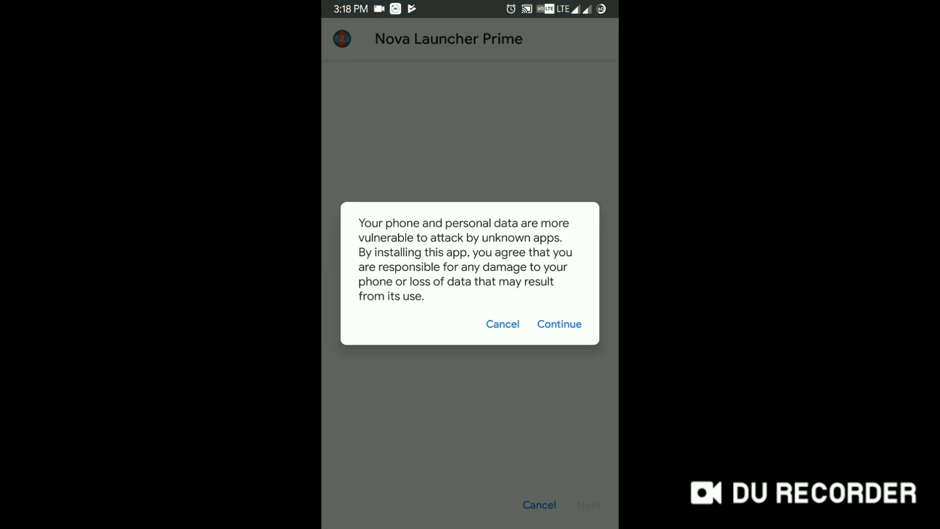
click(559, 325)
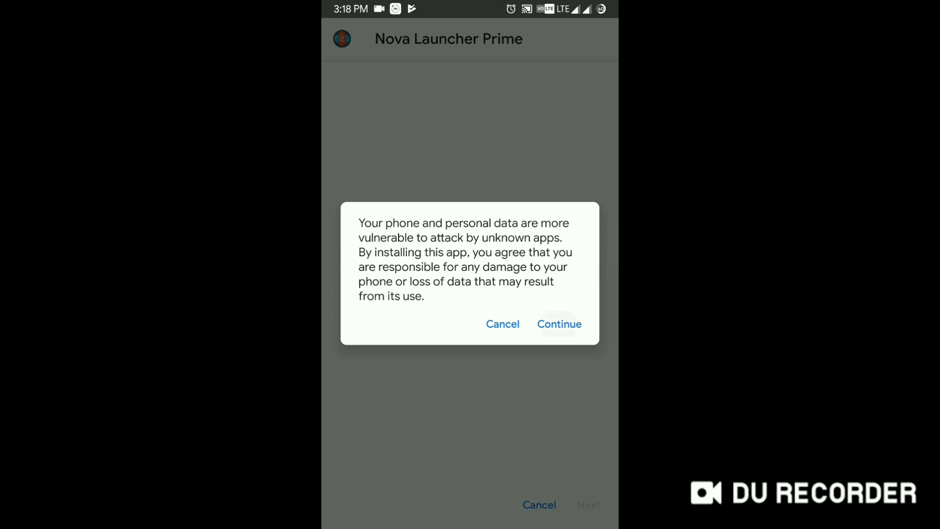
click(560, 323)
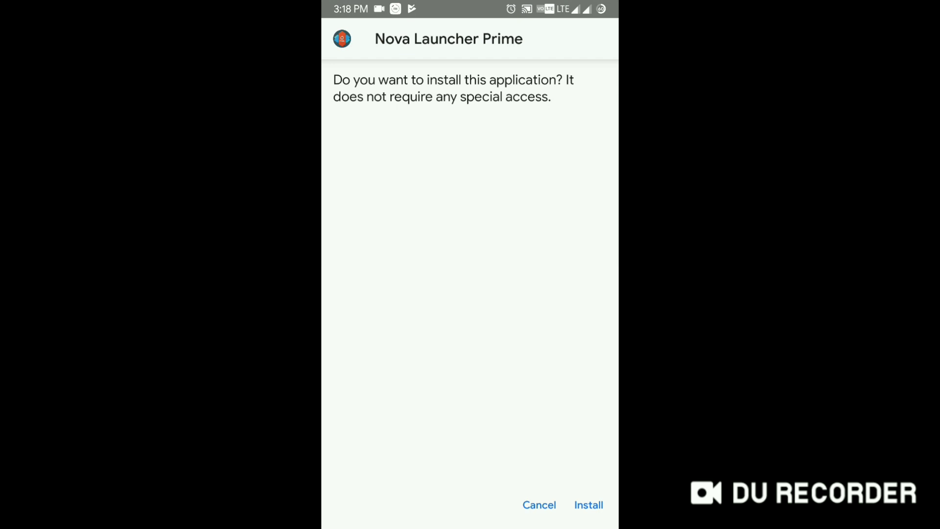
click(588, 504)
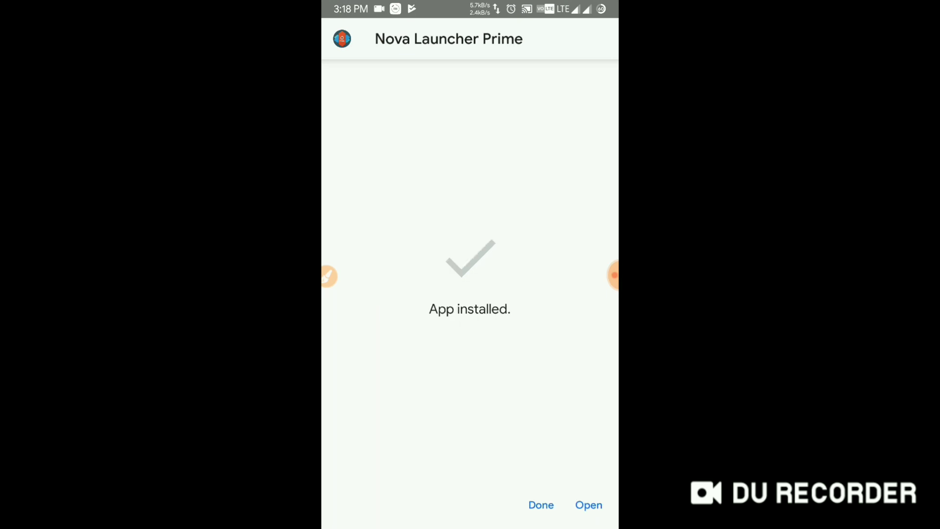
click(541, 505)
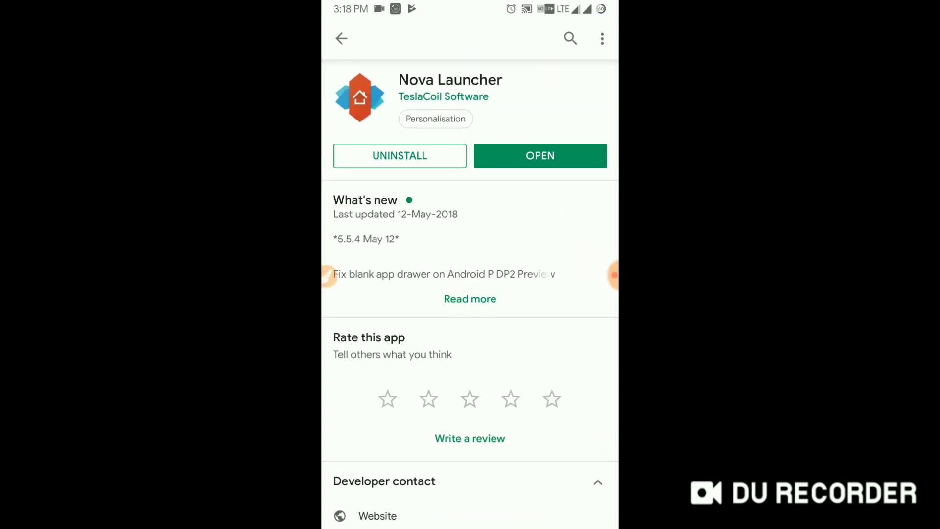
Step: Install TeslaUnread for Nova Launcher from the TeslaCoil Software listings
scroll(down, 3)
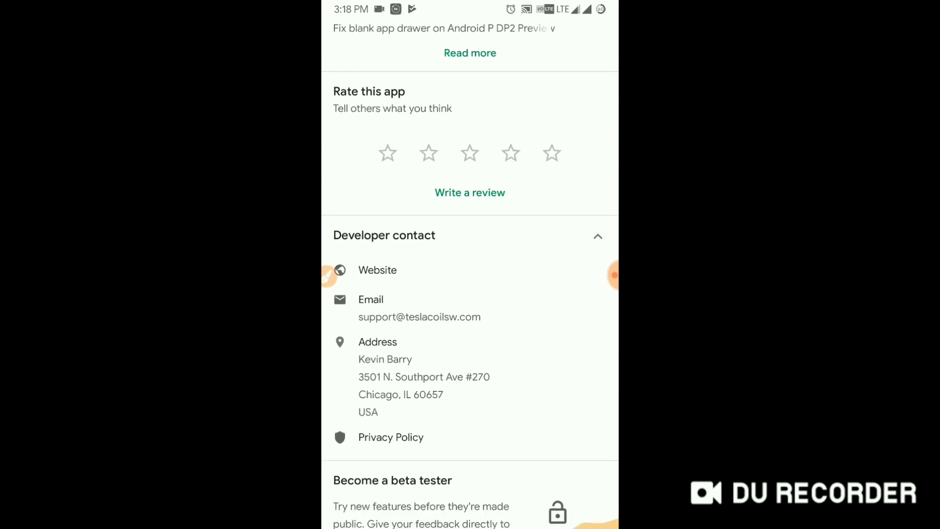
scroll(up, 3)
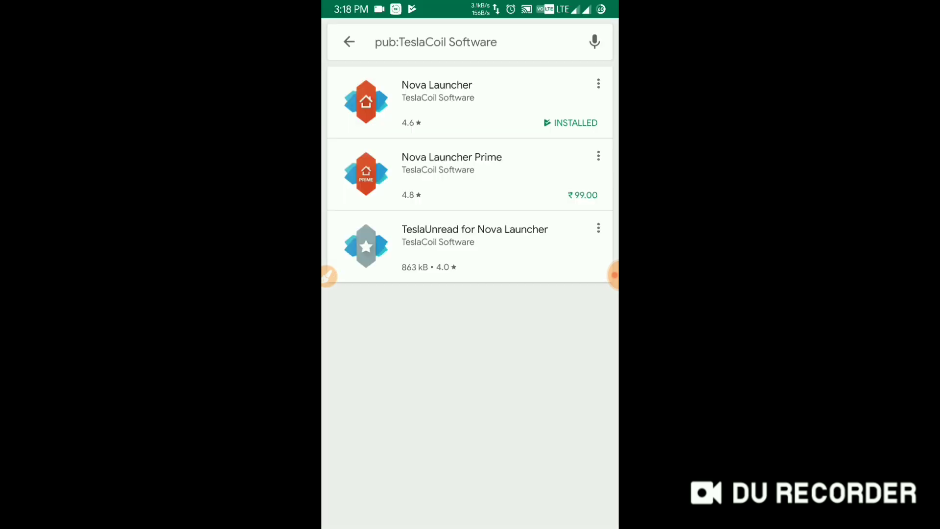
click(475, 229)
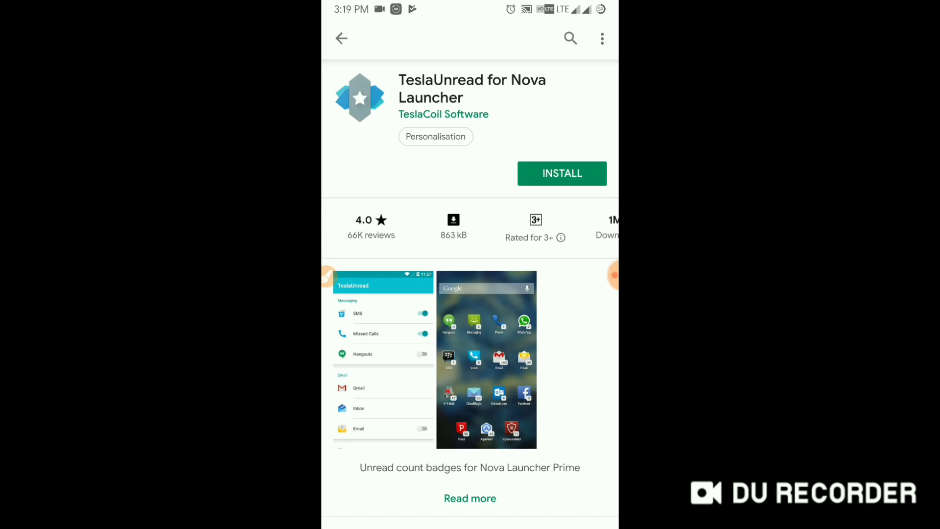
click(562, 173)
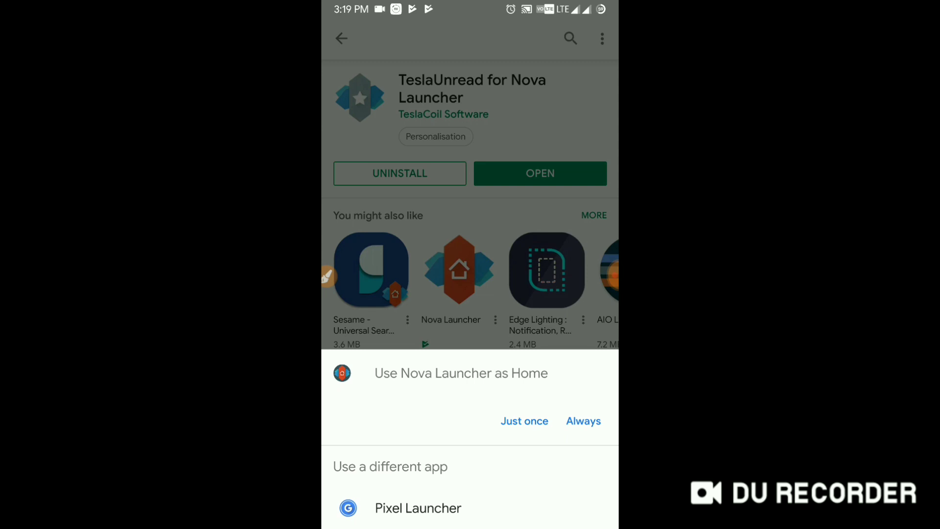
Step: Set Nova Launcher as the Always home app and apply the dark theme presets to reach the home screen
click(582, 421)
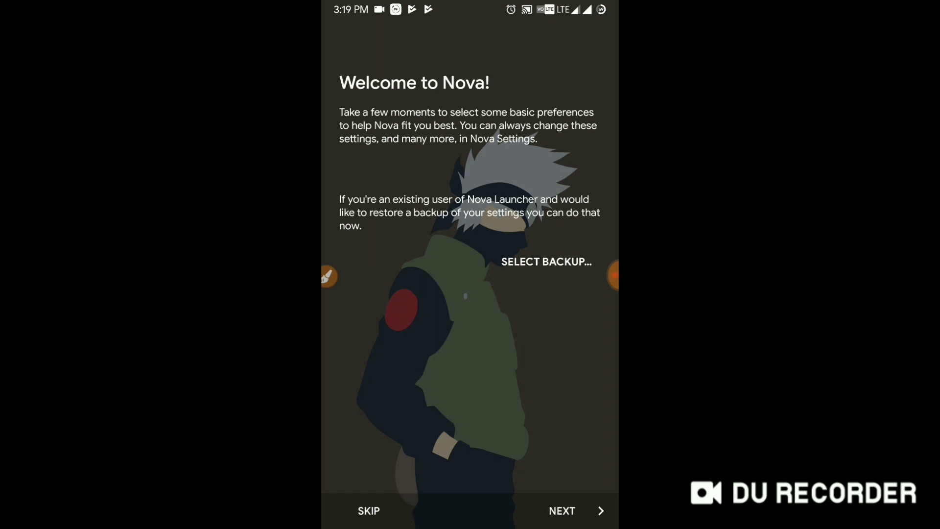
click(576, 511)
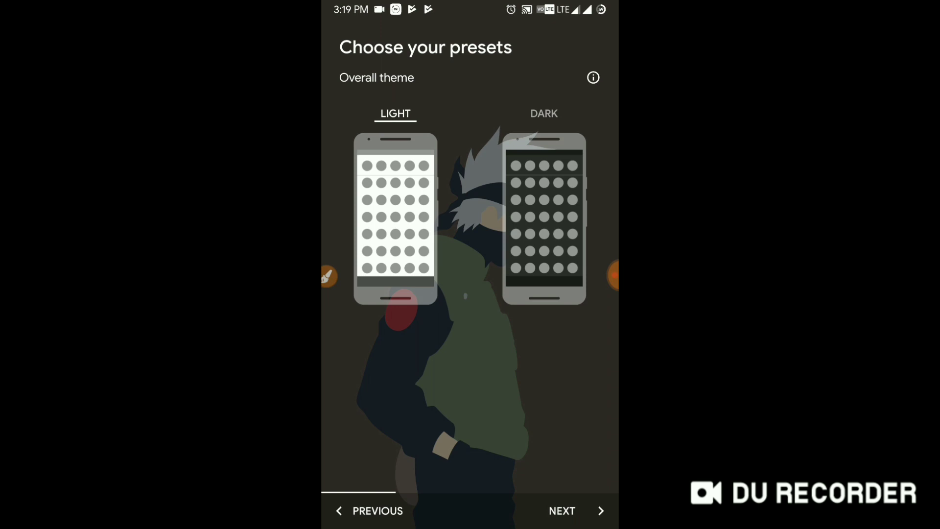
click(544, 114)
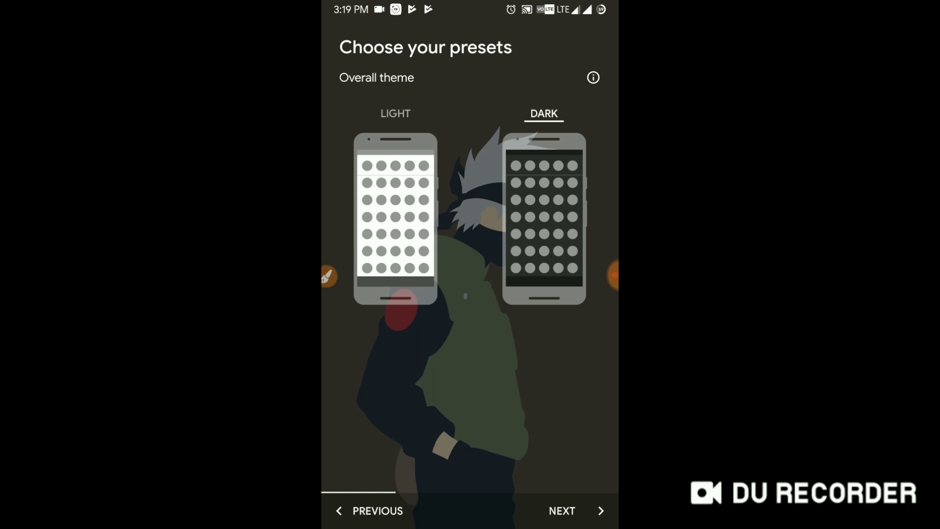
click(570, 511)
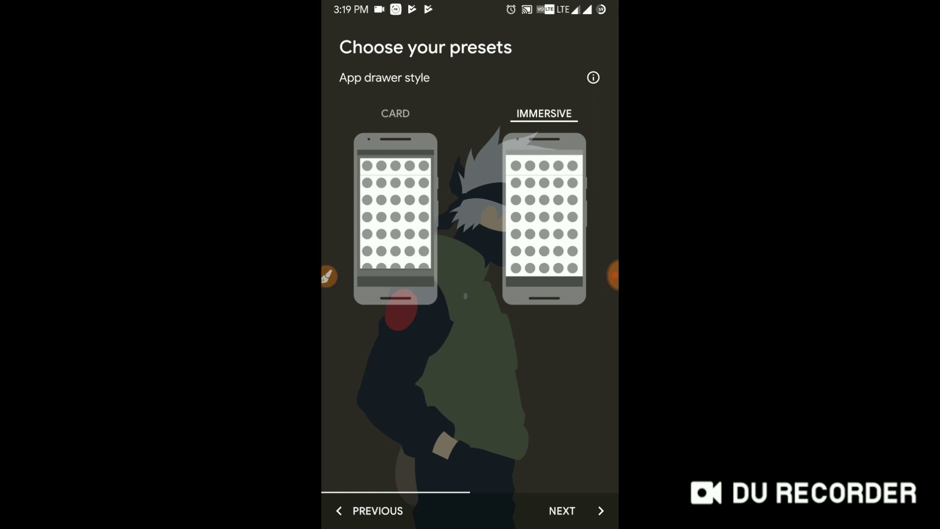
click(573, 511)
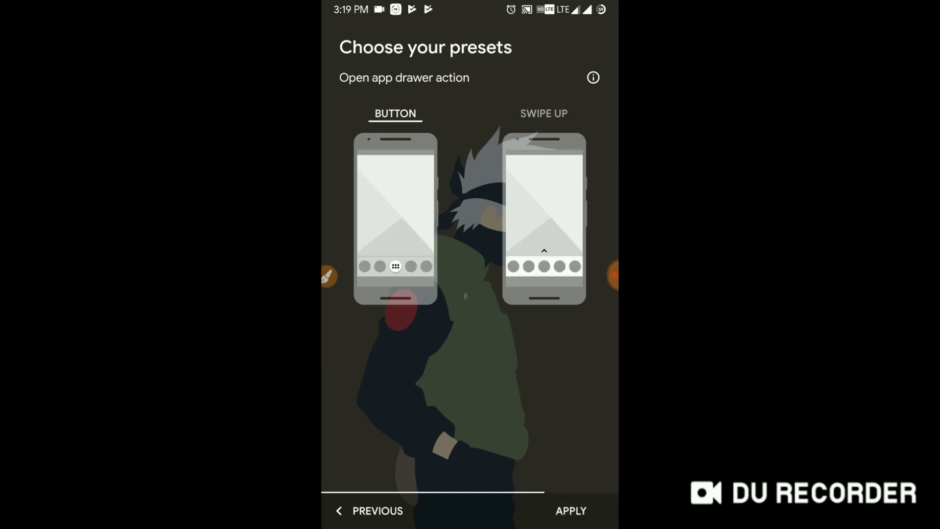
click(543, 114)
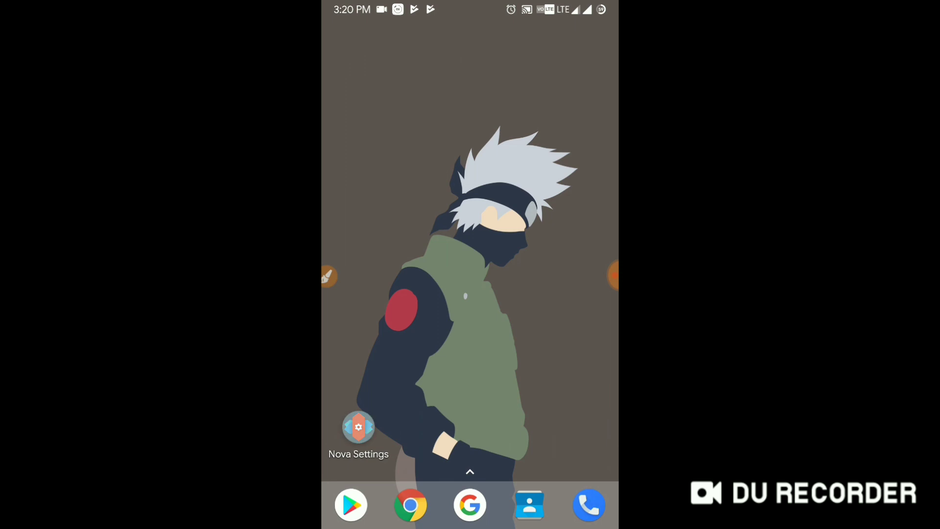
click(359, 427)
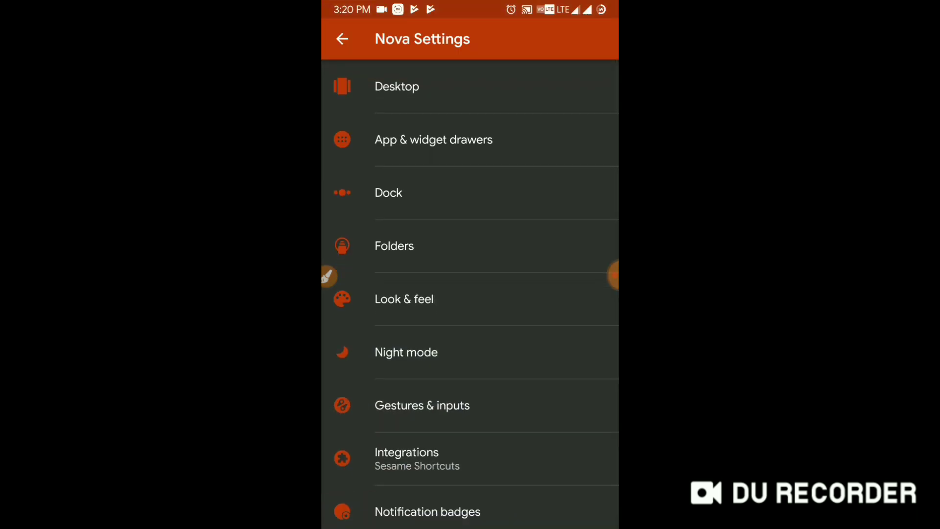
scroll(down, 3)
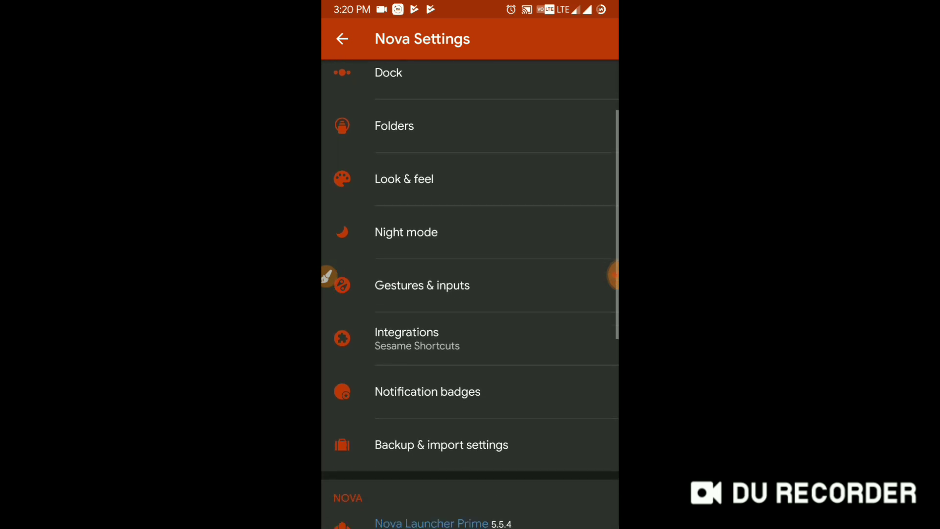
scroll(down, 3)
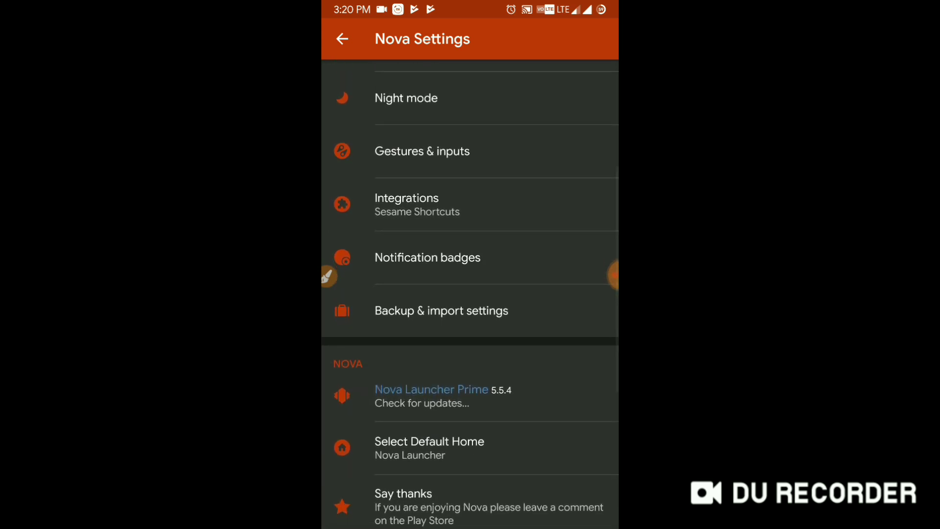
scroll(down, 3)
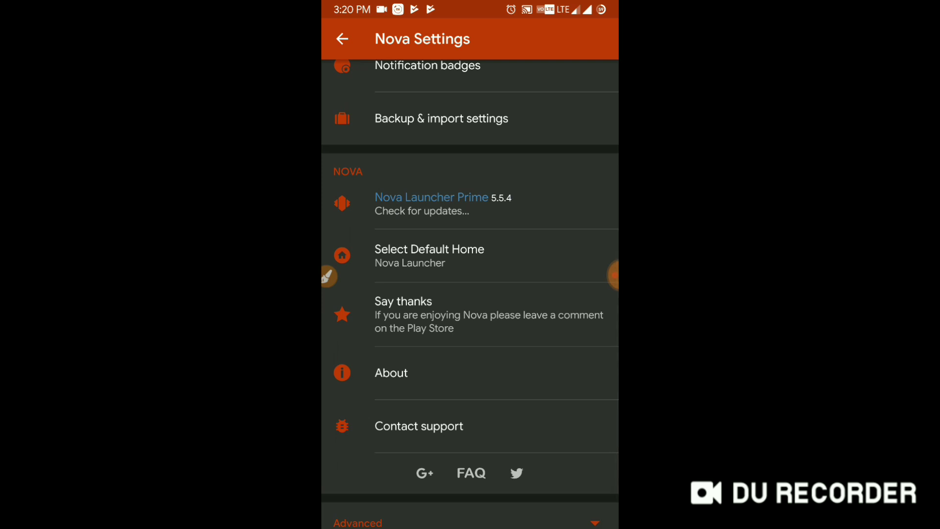
scroll(down, 3)
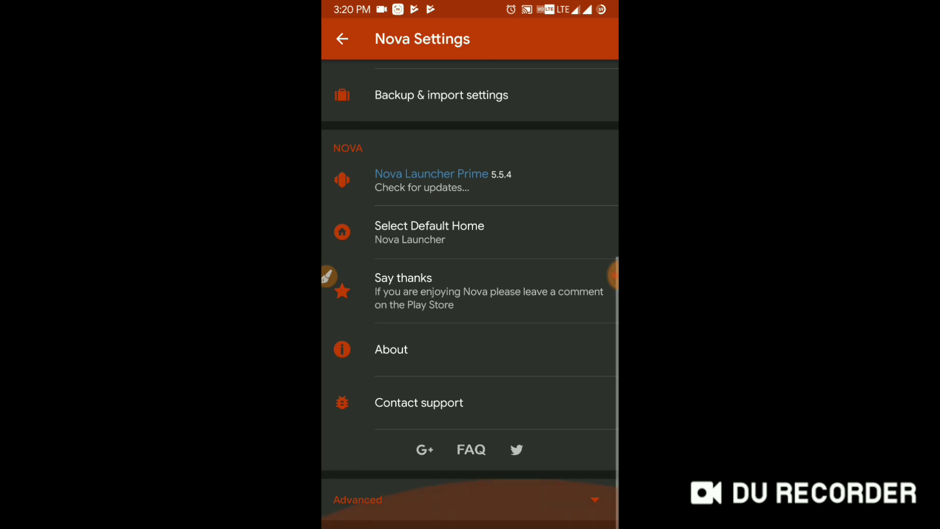
scroll(down, 3)
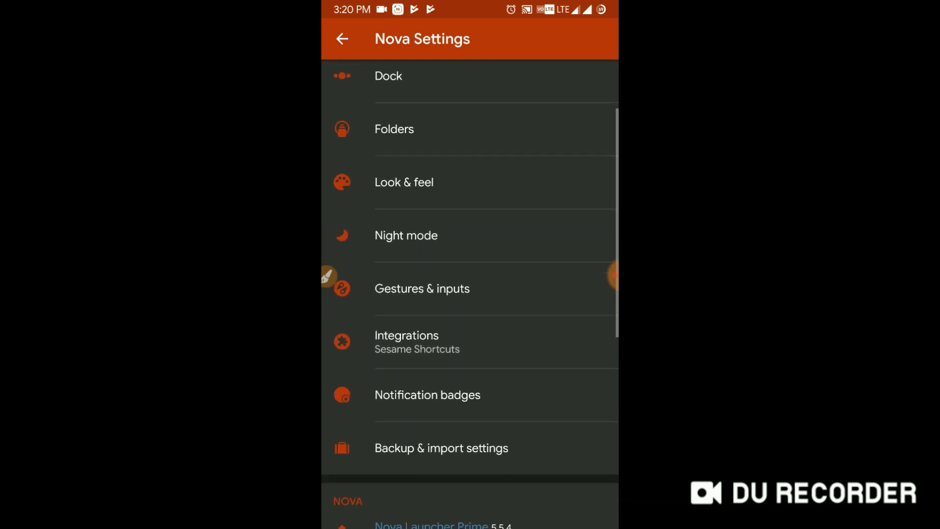
scroll(down, 3)
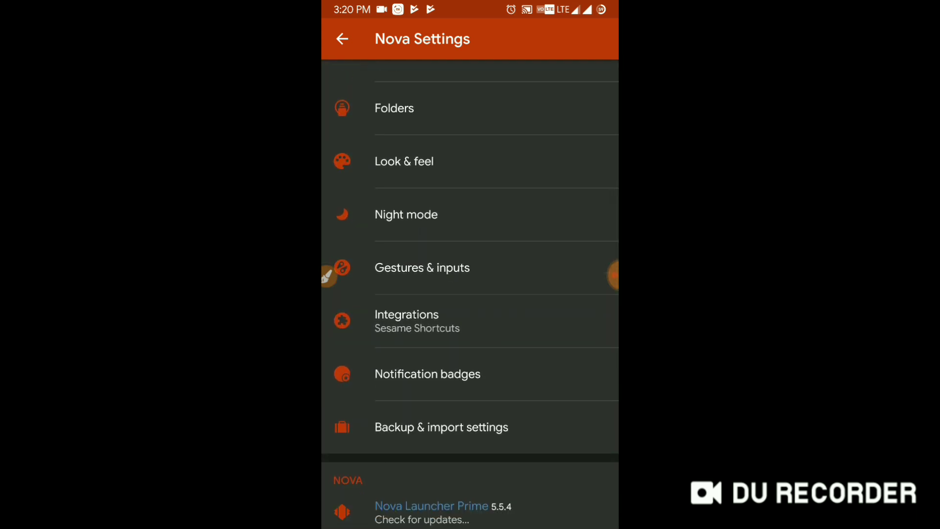
click(427, 374)
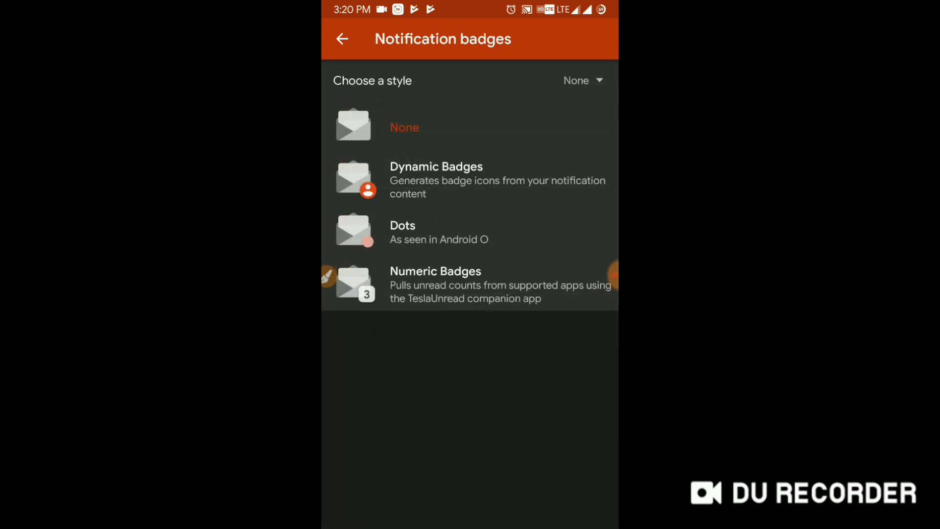
click(342, 39)
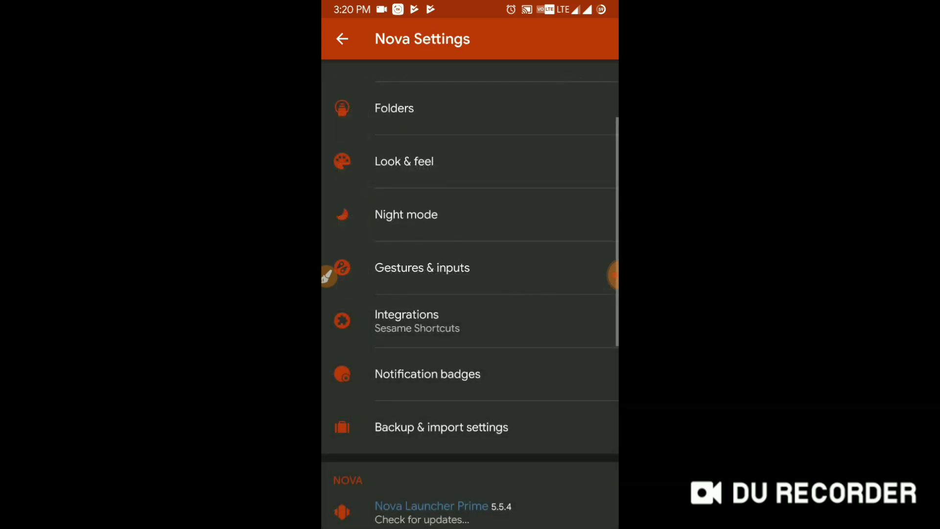
scroll(down, 3)
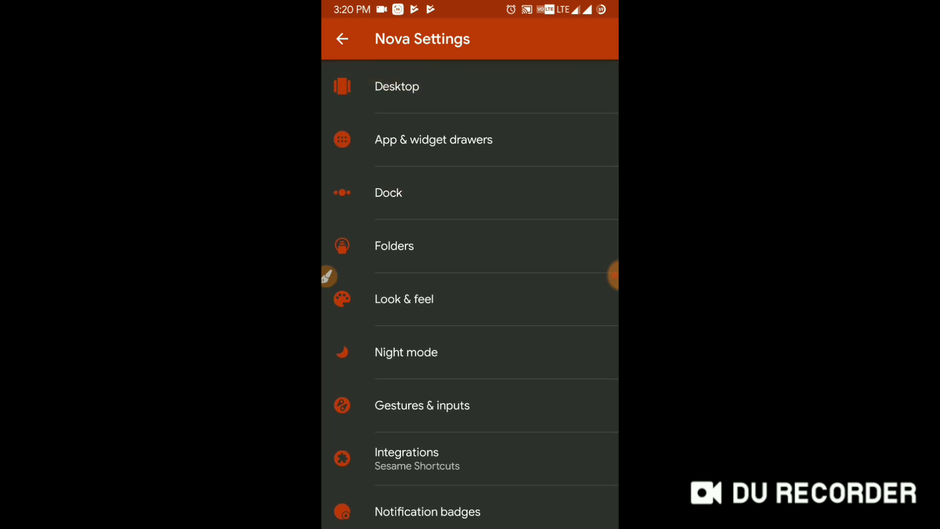
Step: Exit Nova Settings to home and scroll through the installed apps in the app drawer
click(345, 40)
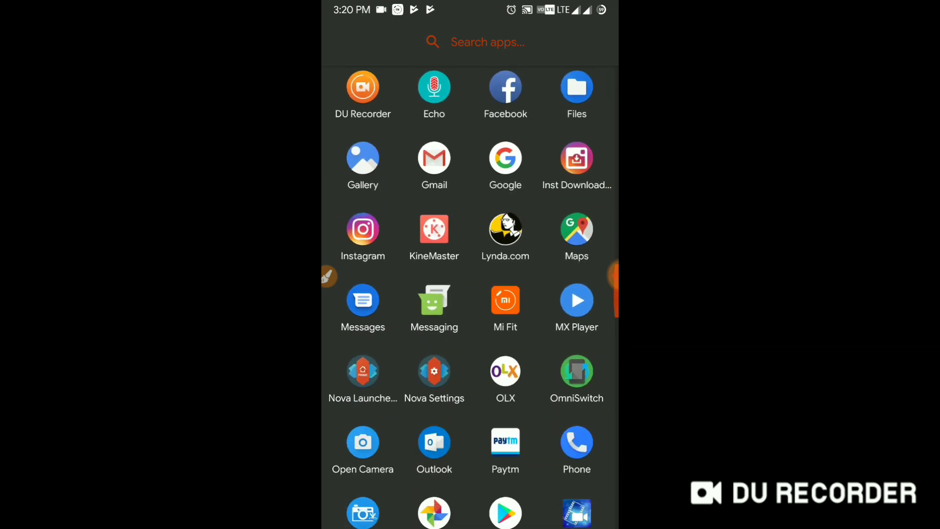
scroll(down, 3)
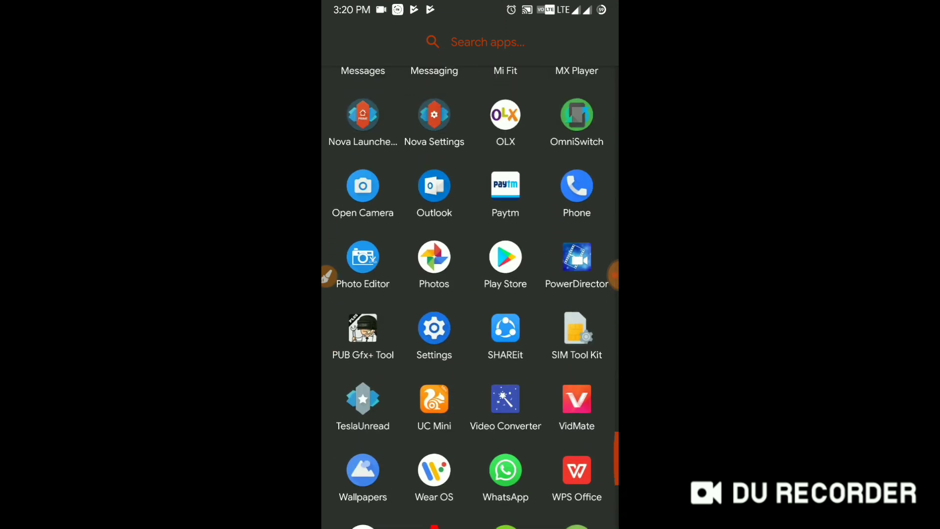
scroll(down, 3)
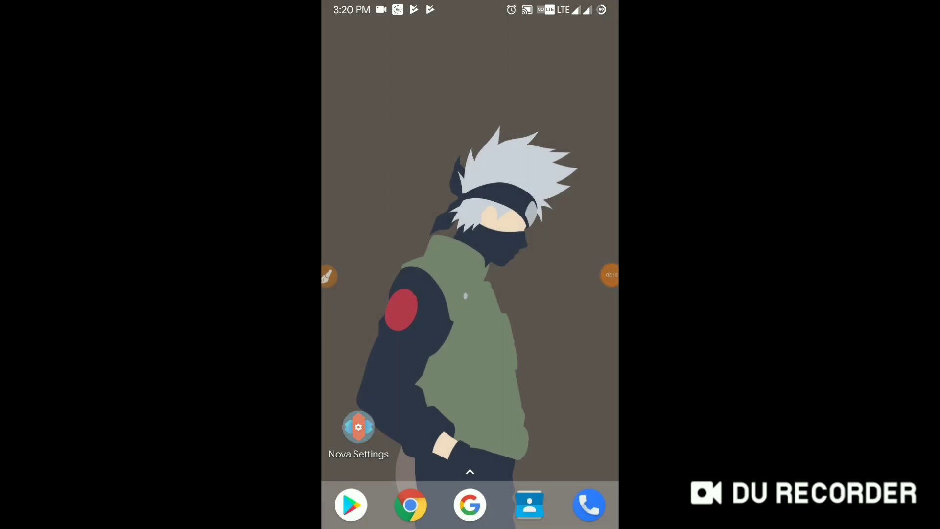
Step: Open Nova Settings from the home screen, back out once and reopen it
click(358, 427)
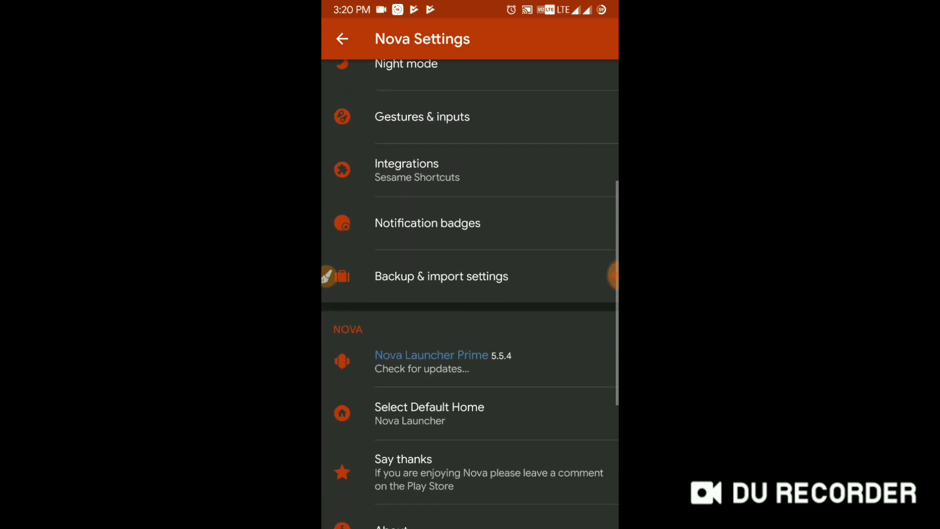
scroll(up, 3)
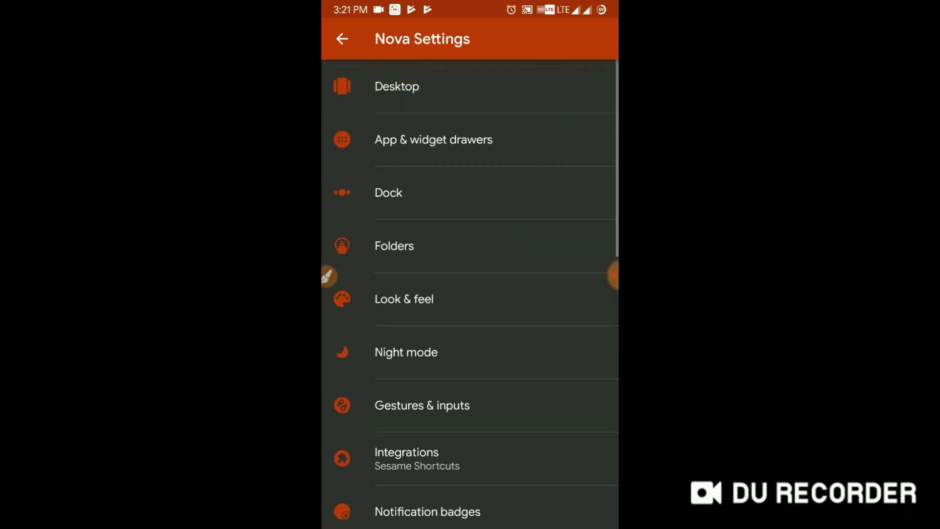
click(344, 39)
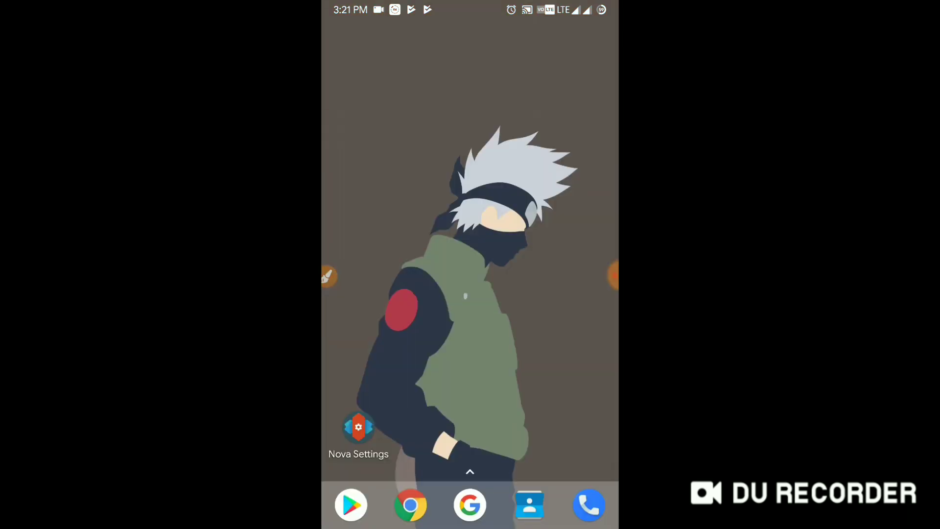
click(358, 427)
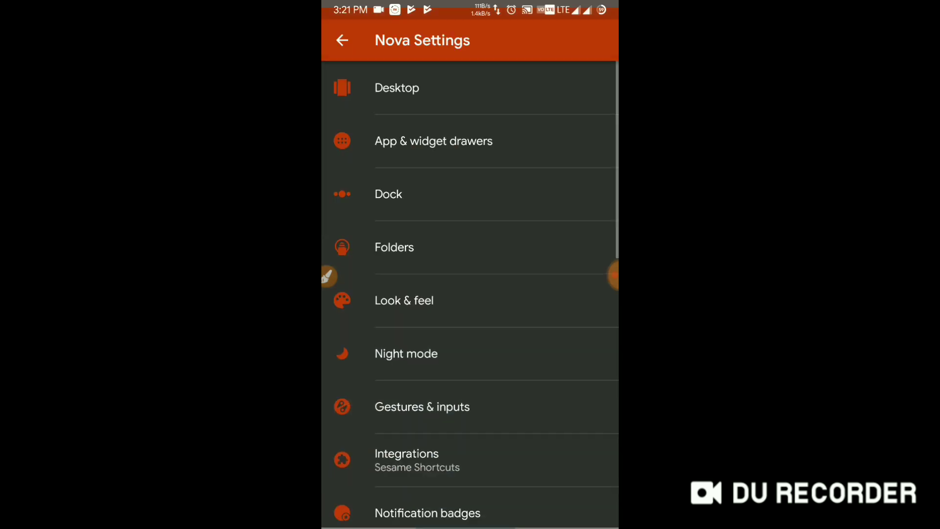
Step: Scroll down and open the Notification badges style choices, currently None
scroll(down, 3)
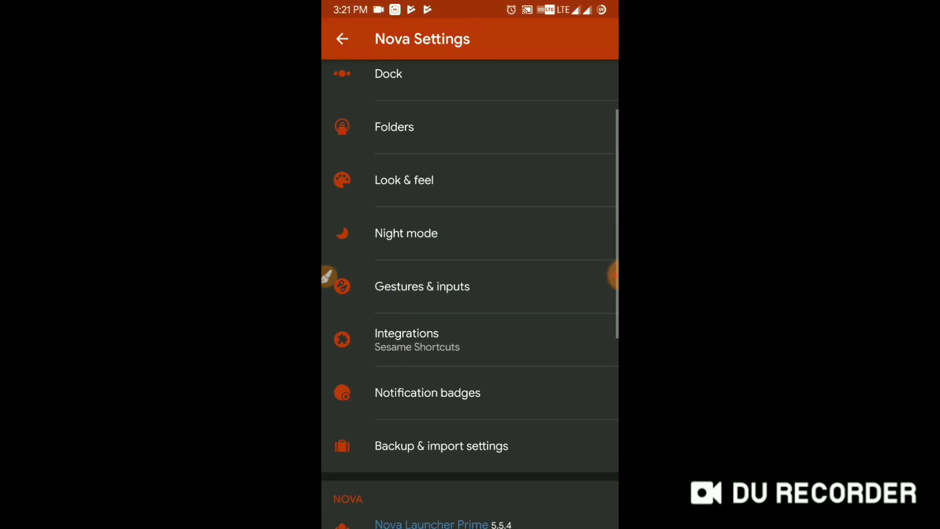
scroll(down, 3)
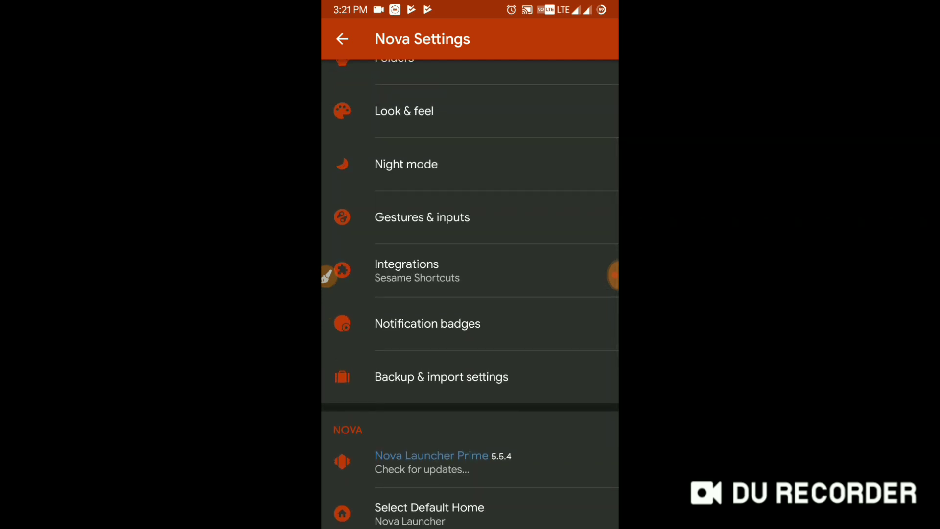
click(427, 323)
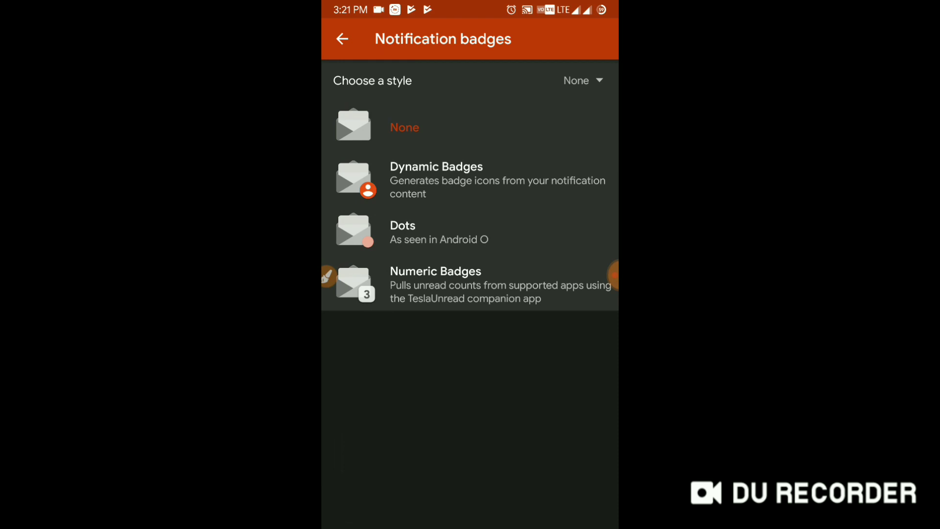